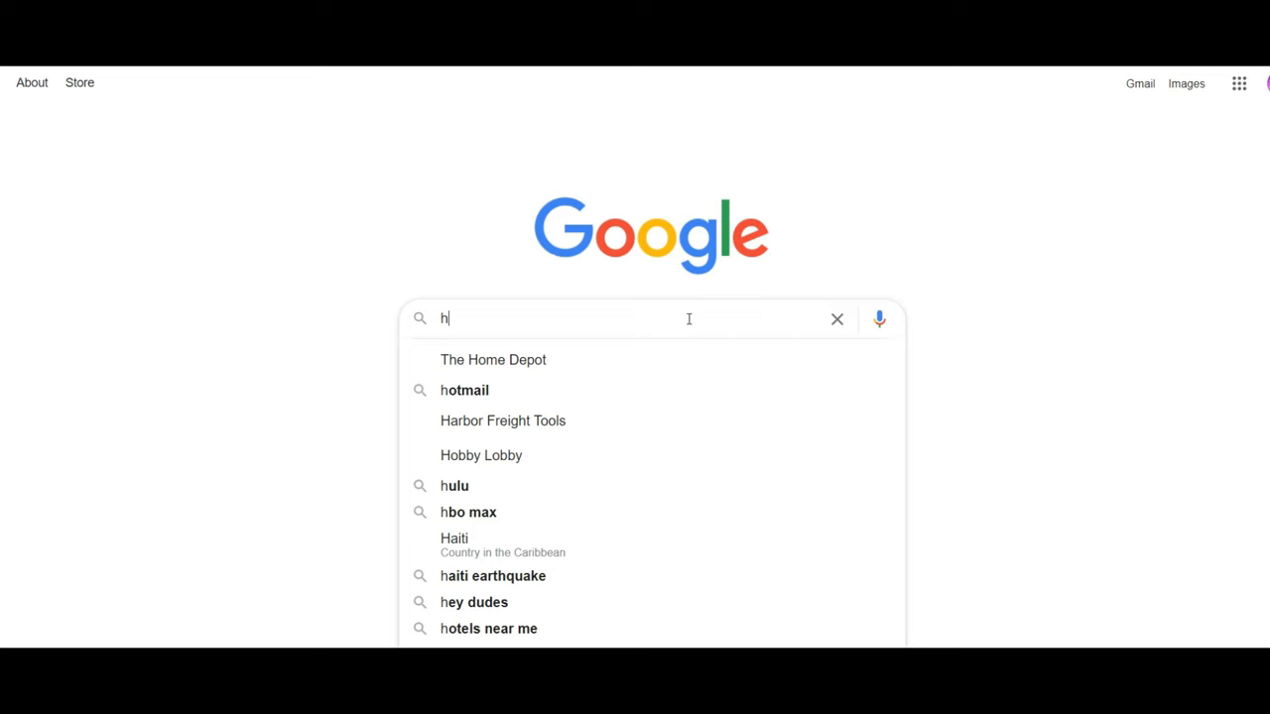
type("how do you kill someone with a sword")
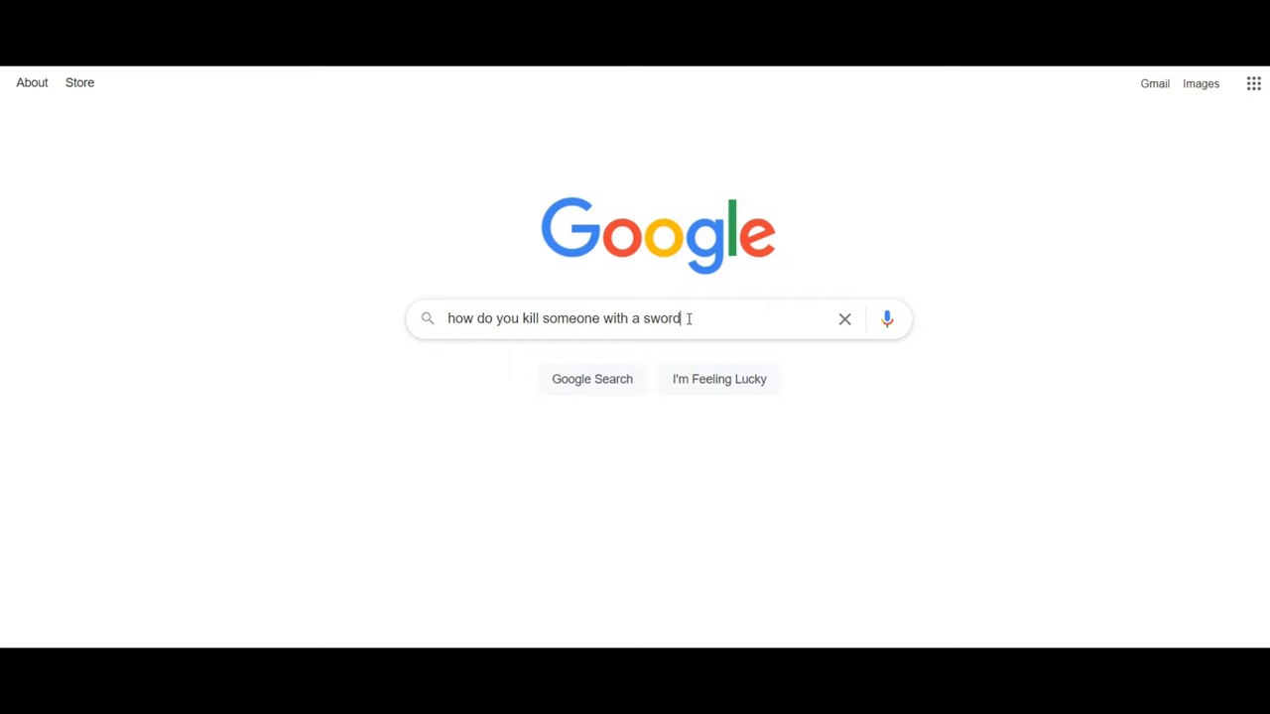